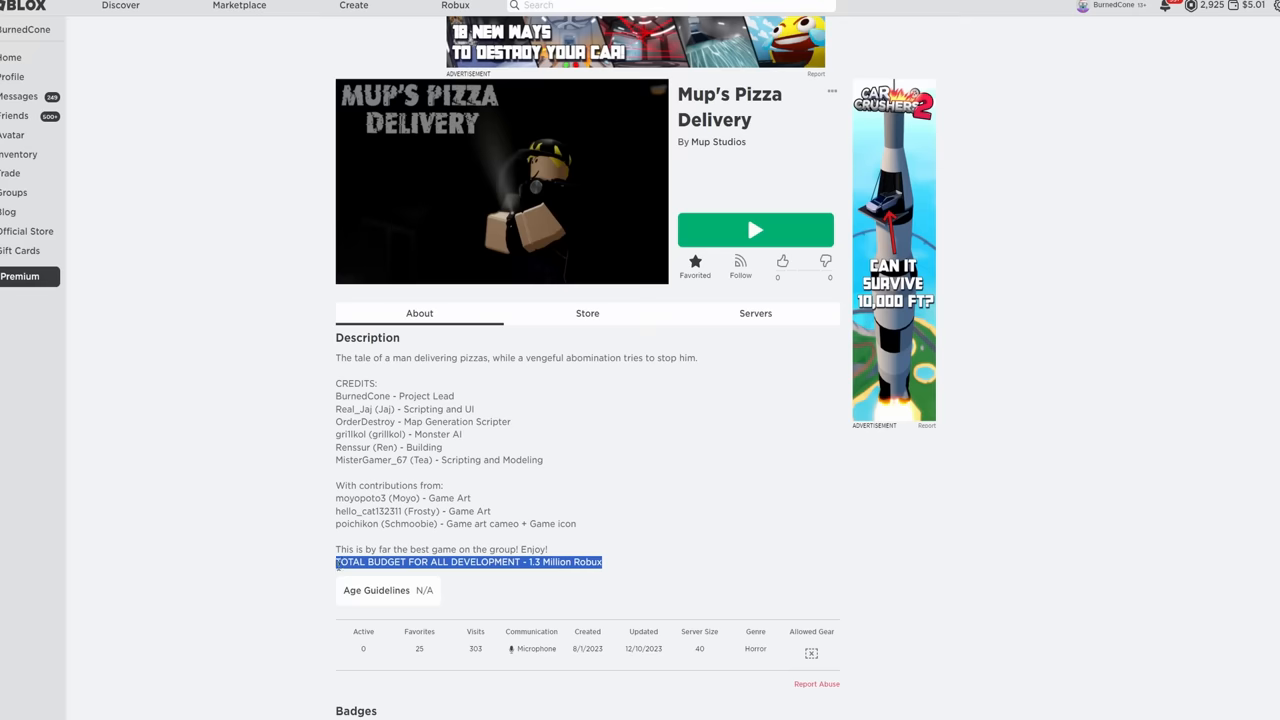
Start the playtest and choose Lore on the main menu
{"action": "key", "text": "ctrl+a"}
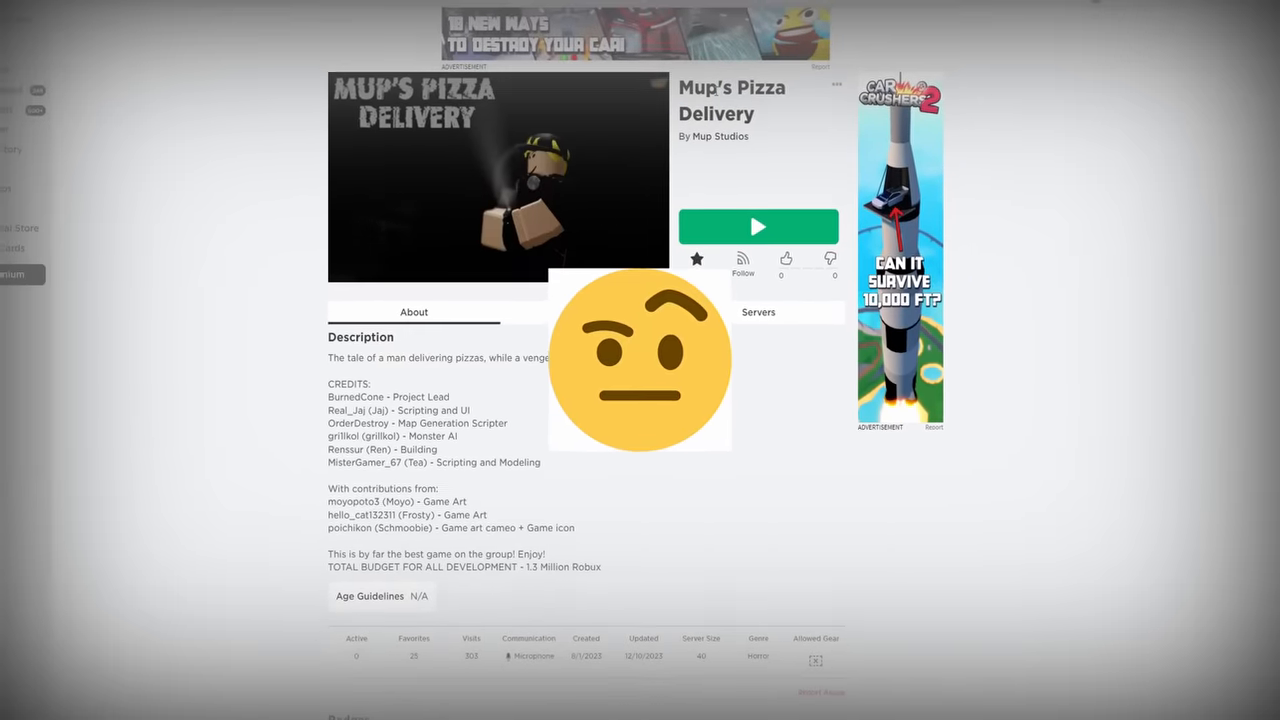
{"action": "left_click", "coordinate": [758, 226]}
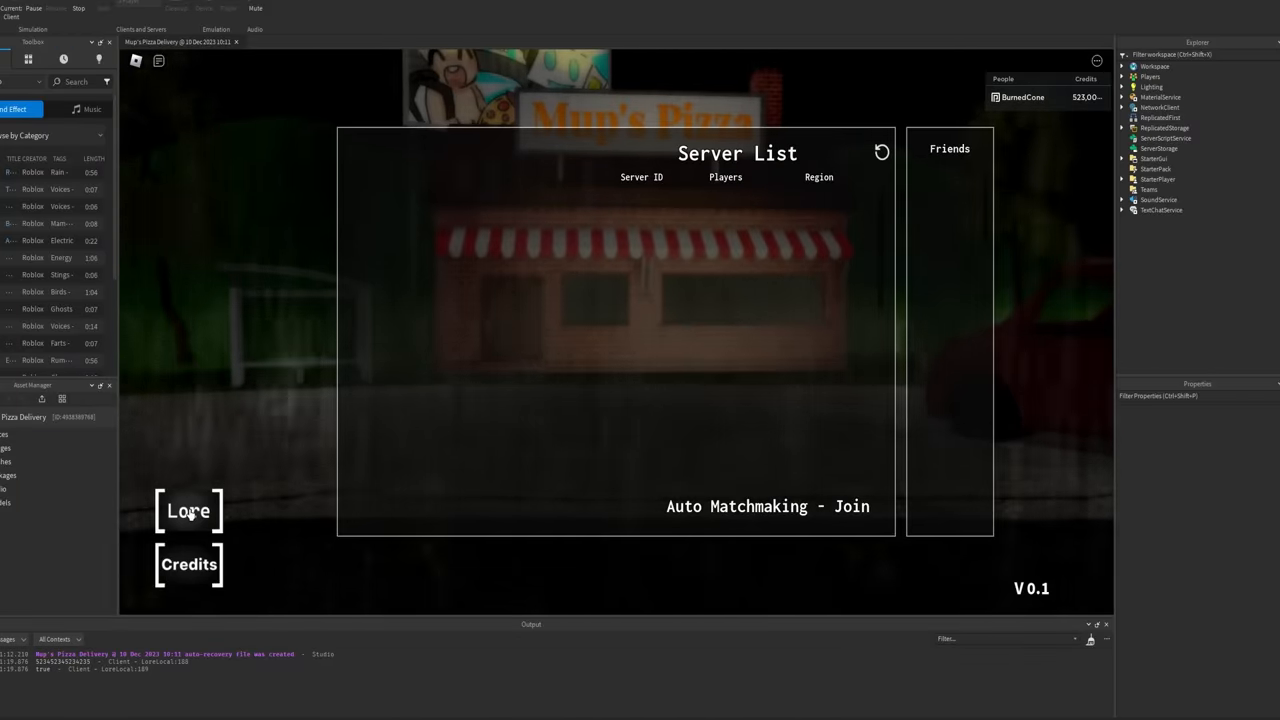
{"action": "left_click", "coordinate": [188, 510]}
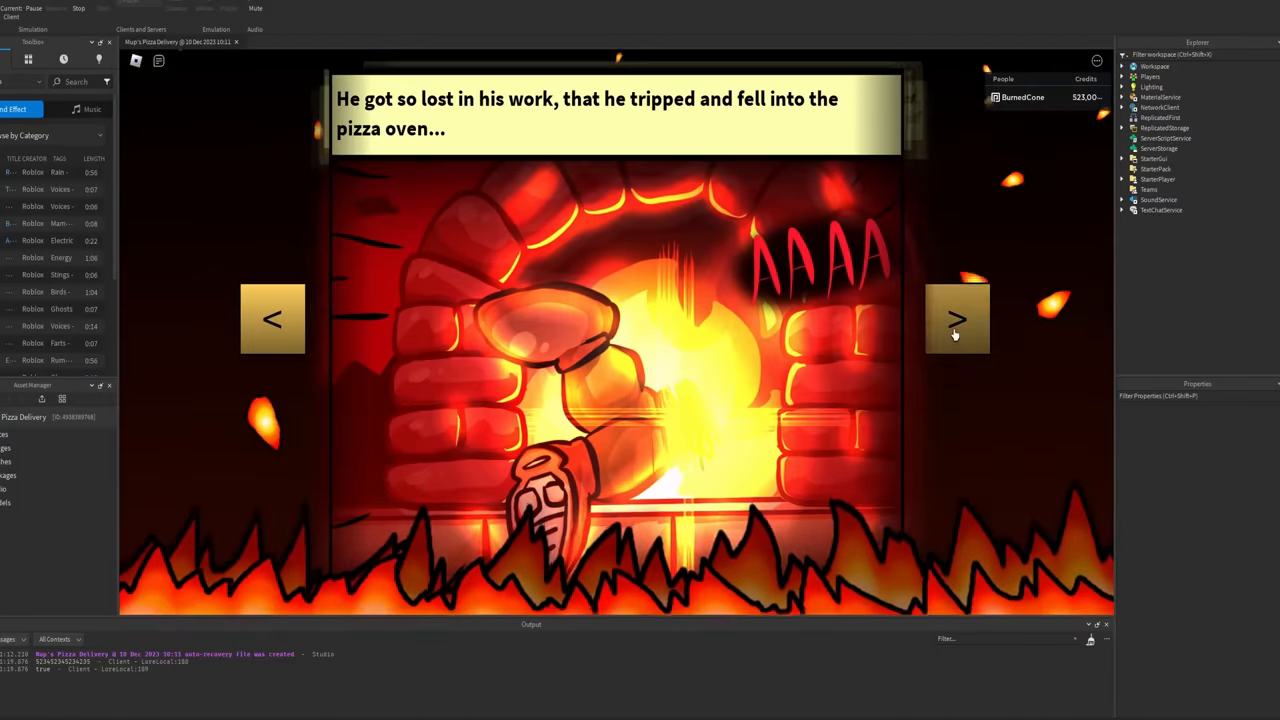
Page forward through the story slides about Maurice and the pizza oven
{"action": "left_click", "coordinate": [956, 320]}
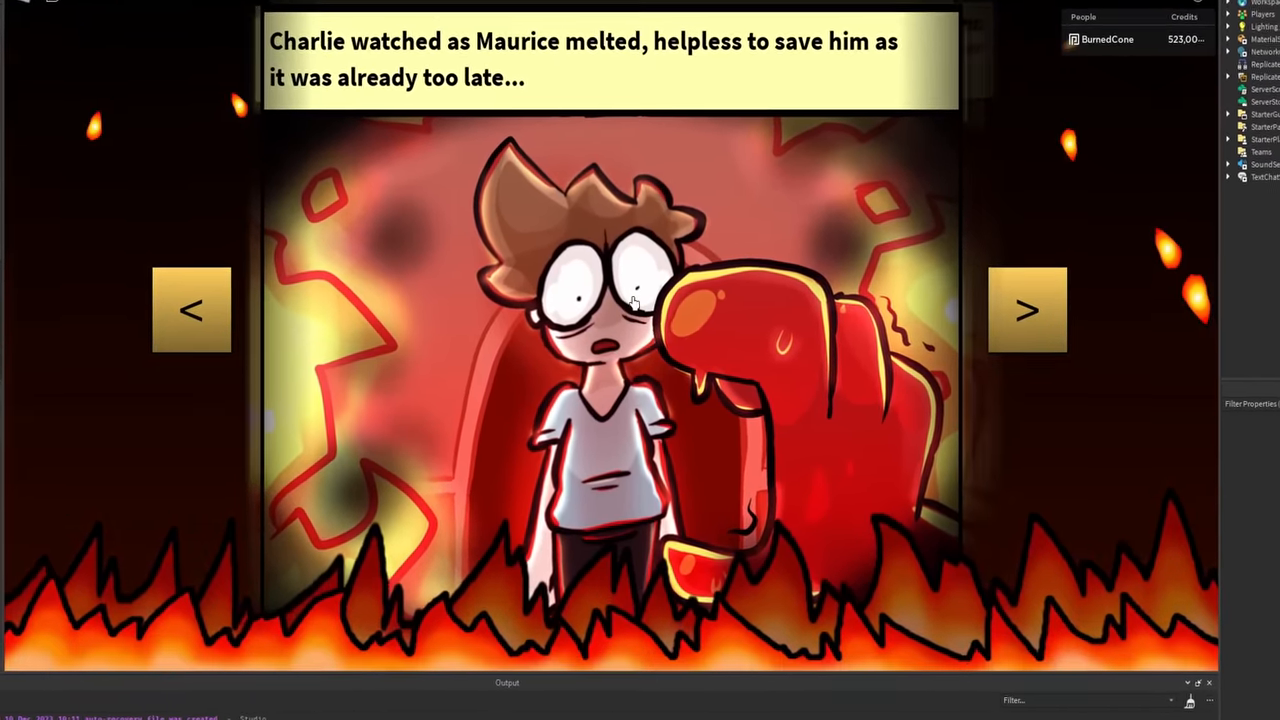
{"action": "left_click", "coordinate": [1028, 308]}
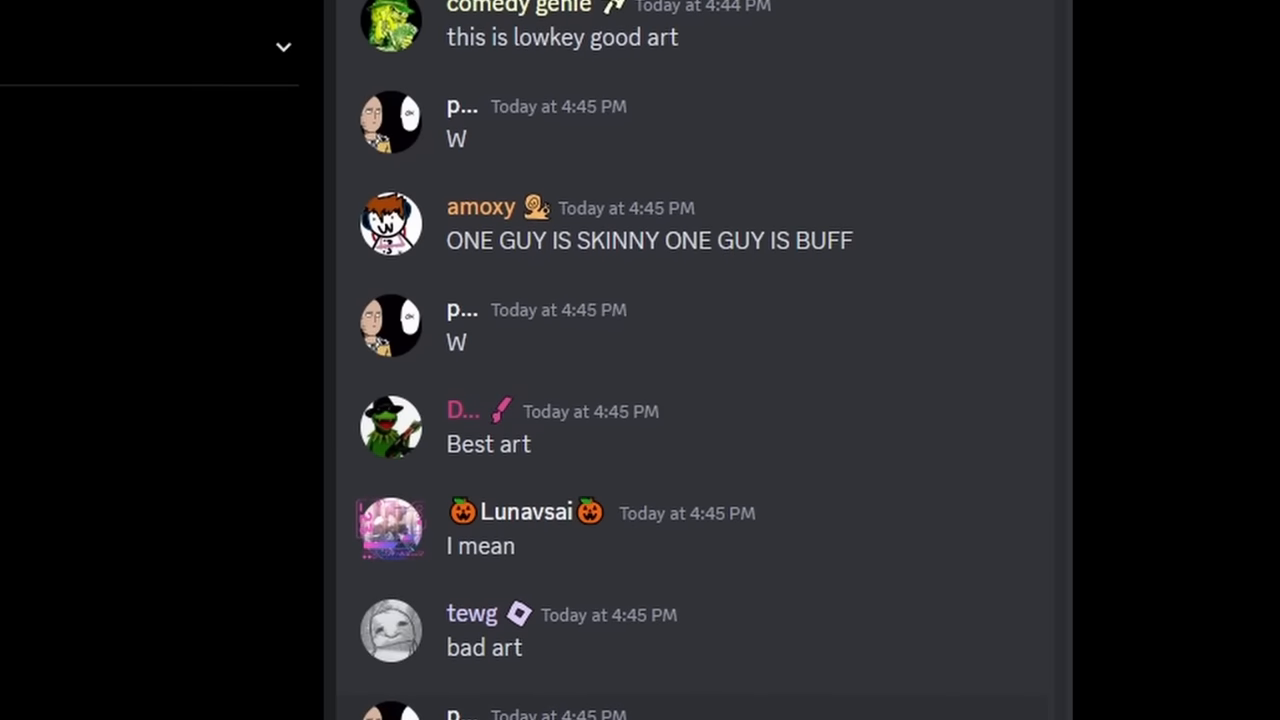
{"action": "scroll", "scroll_direction": "down", "scroll_amount": 3}
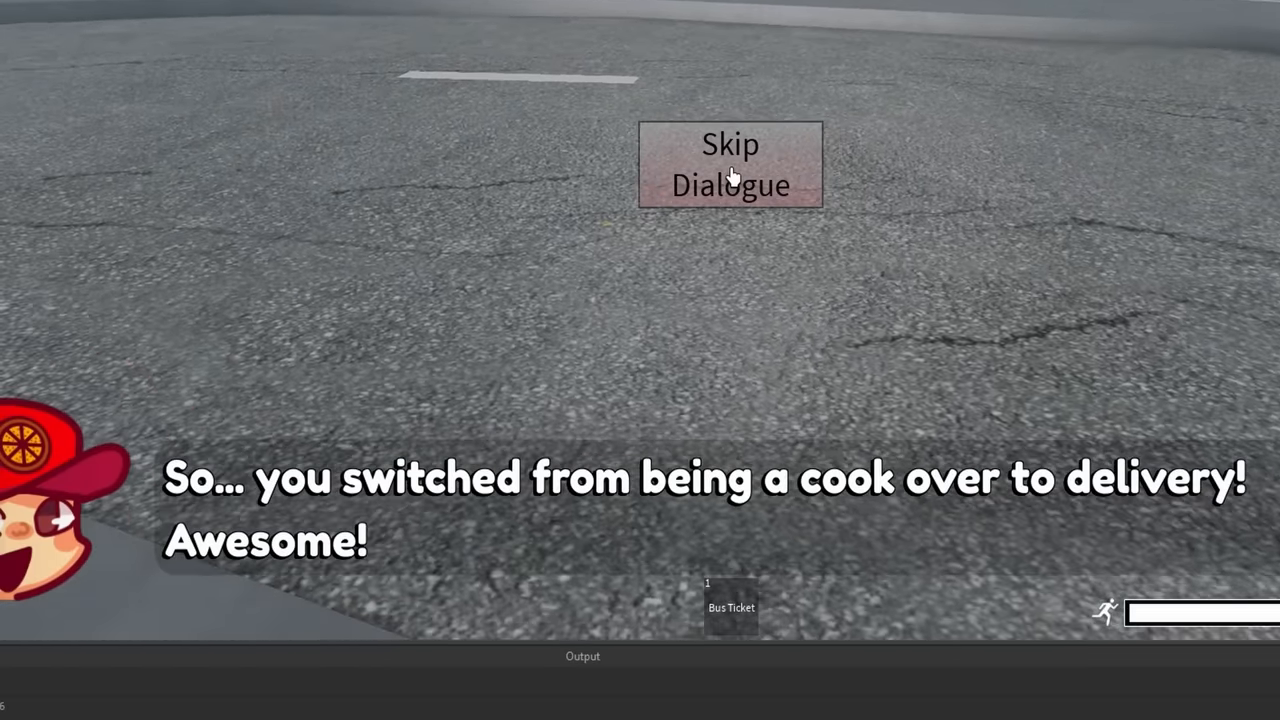
Skip the delivery introduction dialogue in the street scene
{"action": "left_click", "coordinate": [730, 164]}
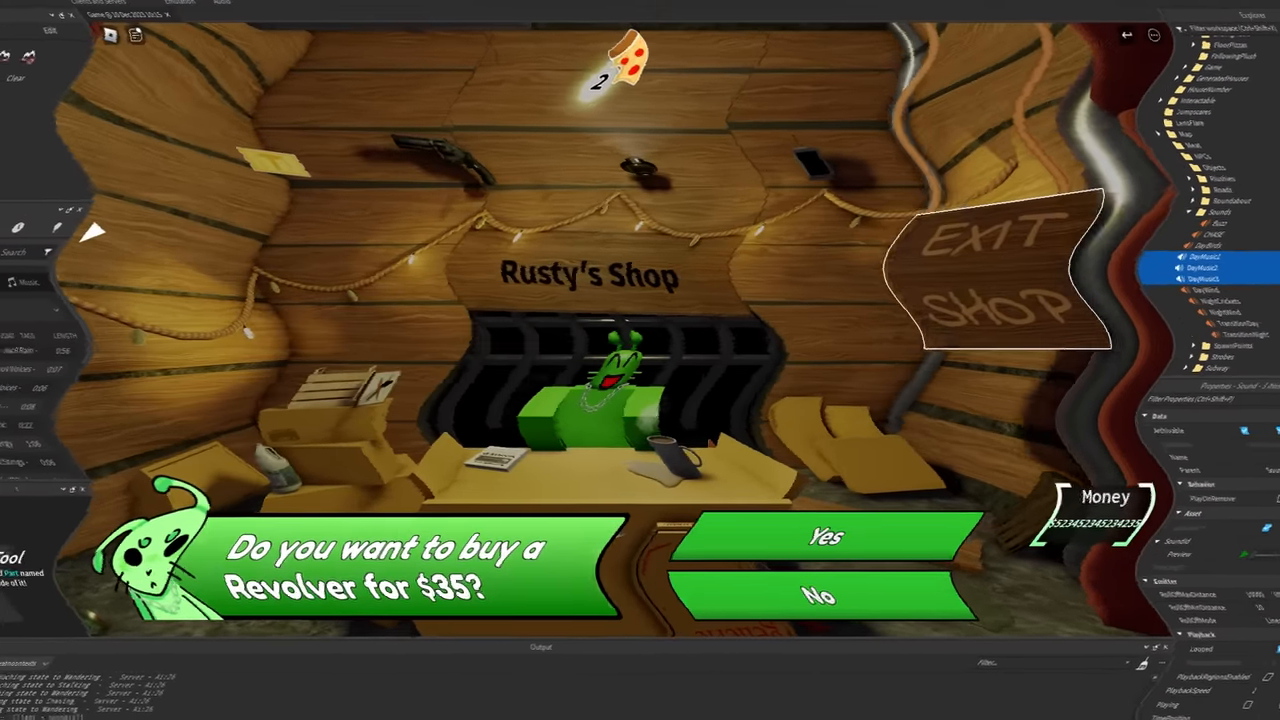
Answer the shopkeeper's $35 Revolver offer in Rusty's Shop
{"action": "left_click", "coordinate": [824, 536]}
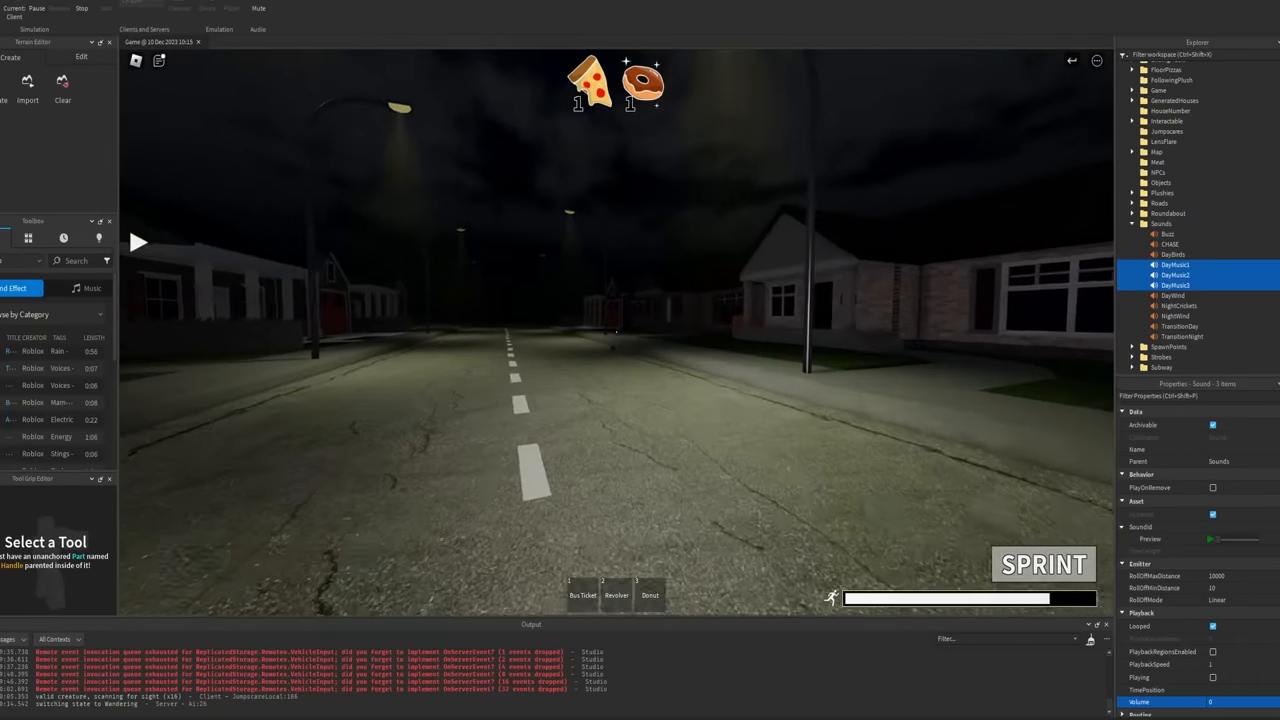
Head back out onto the night street to continue deliveries
{"action": "left_click", "coordinate": [616, 596]}
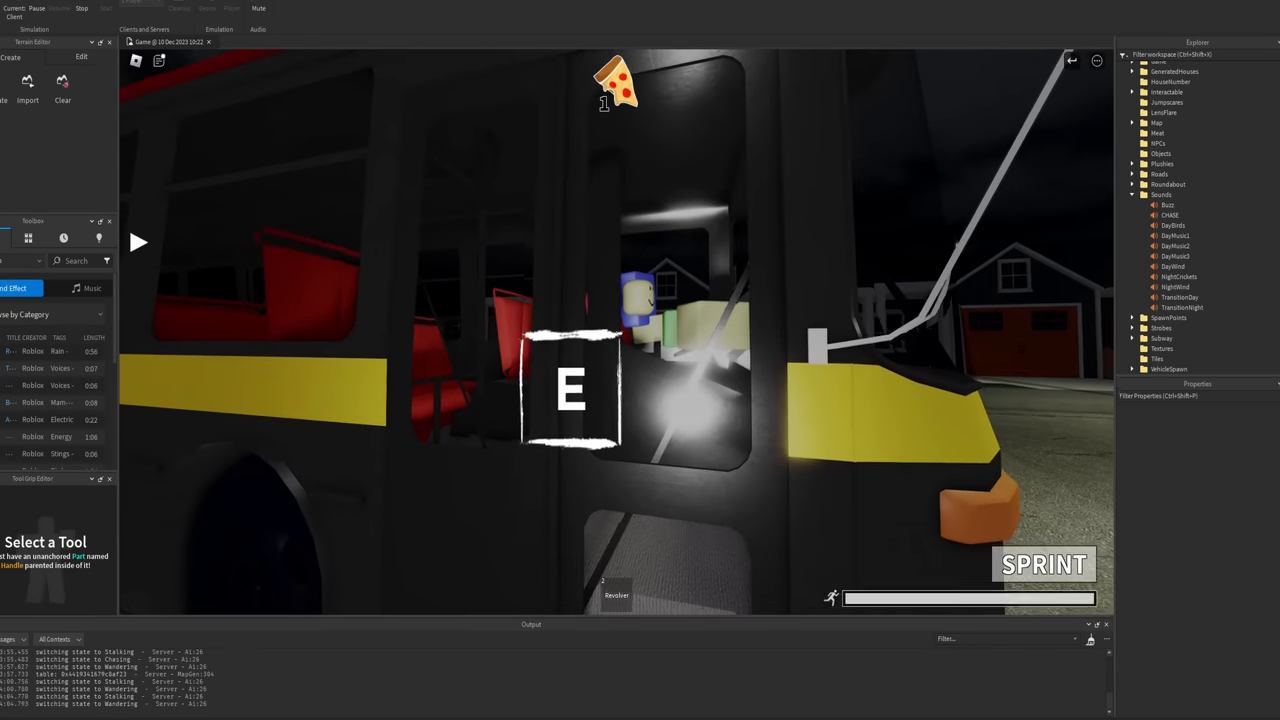
{"action": "left_click", "coordinate": [82, 8]}
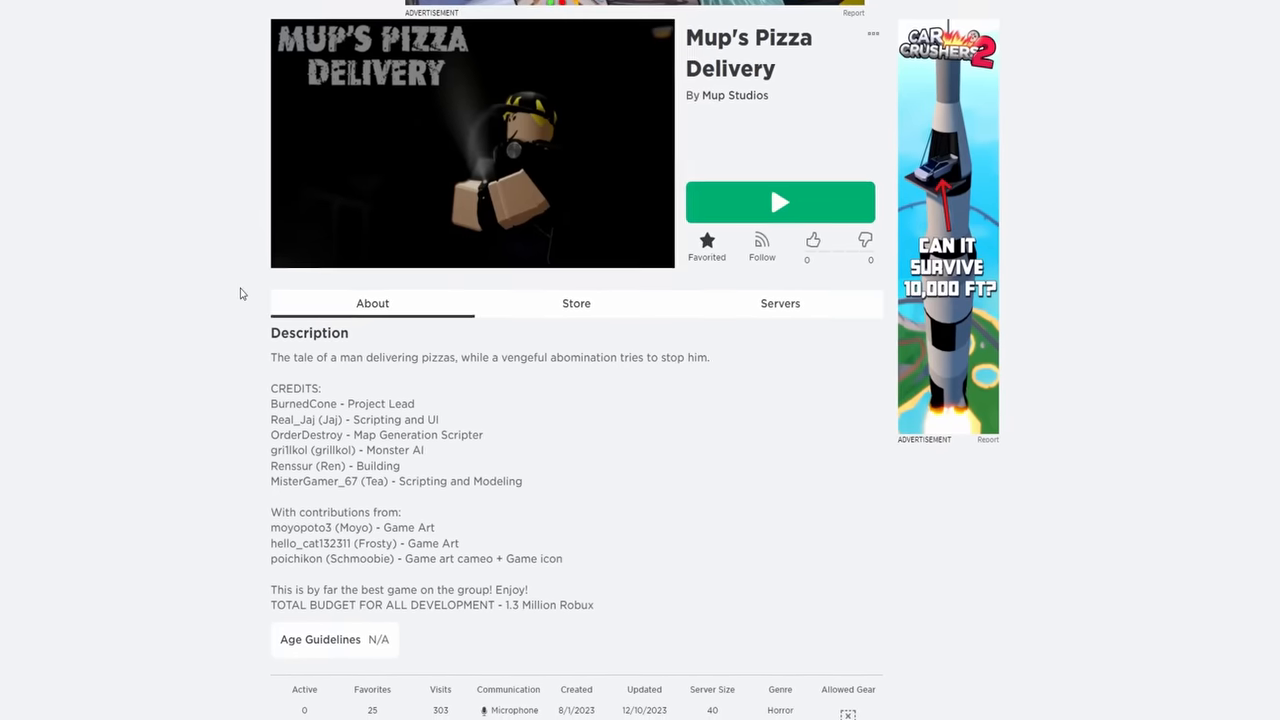
Scroll through the About description on the Mup's Pizza Delivery game page
{"action": "scroll", "scroll_direction": "down", "scroll_amount": 3}
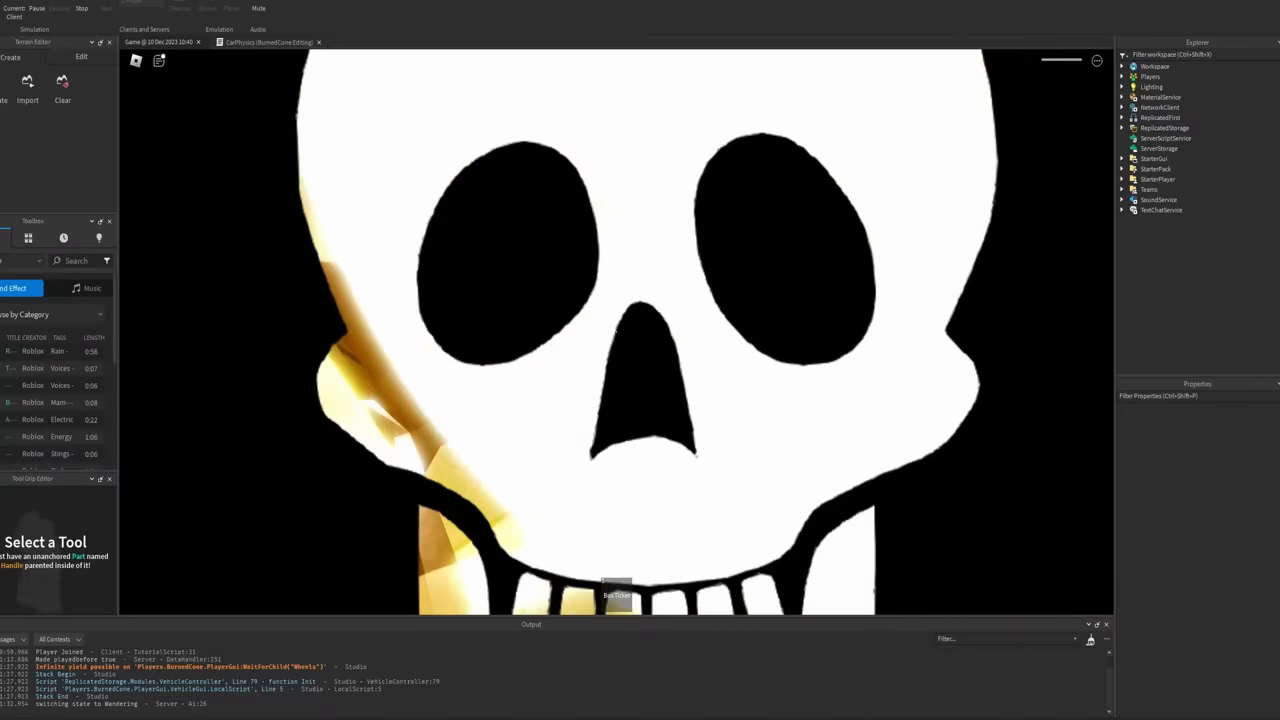
Pause the playtest with Esc to show the in-game menu on the People tab
{"action": "key", "text": "Escape"}
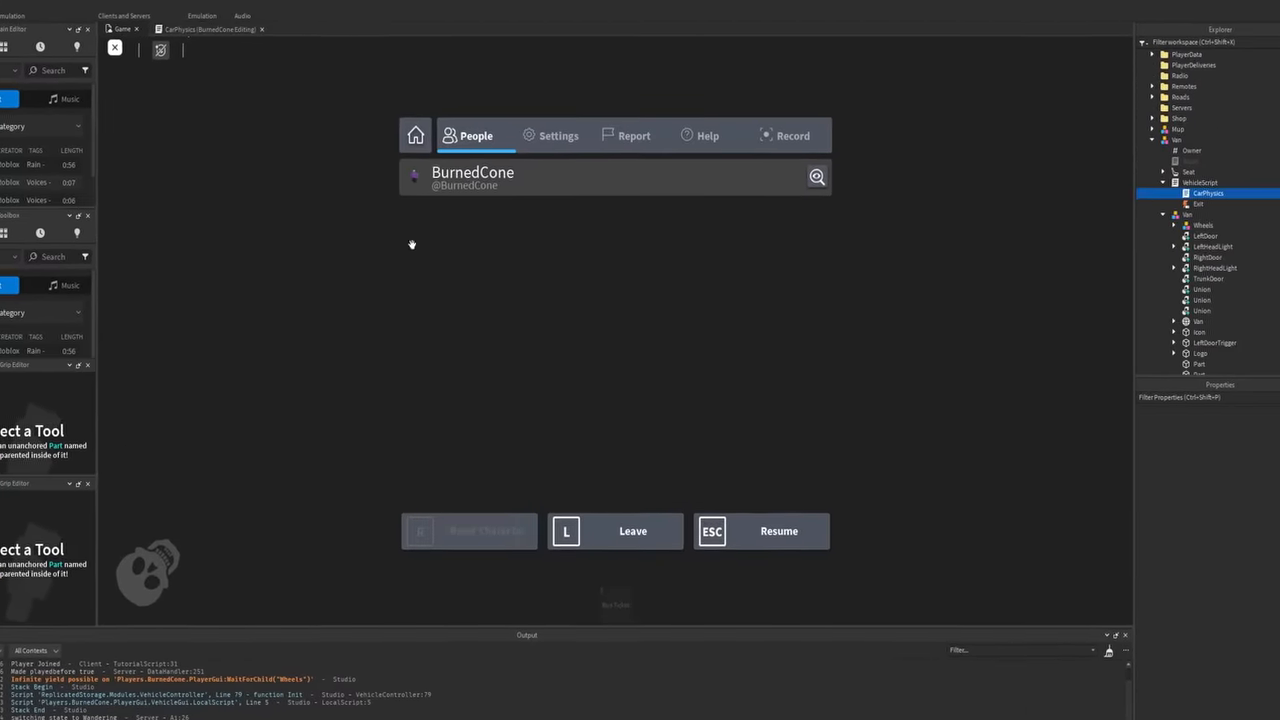